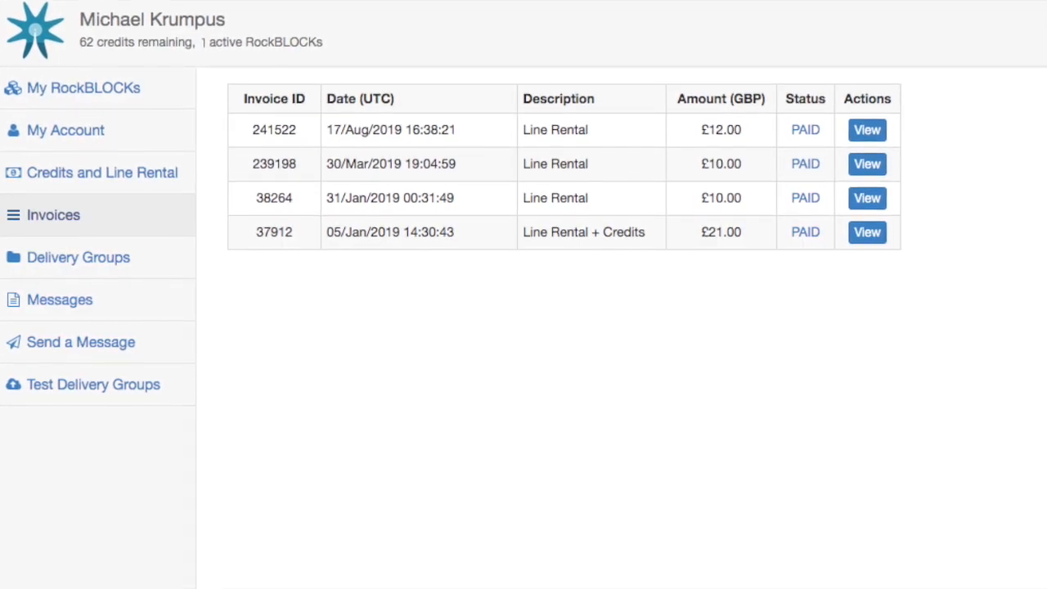
- Switch from the Invoices list to the Delivery Groups overview with the 'All devices' group
{"action": "scroll", "scroll_direction": "up", "scroll_amount": 3}
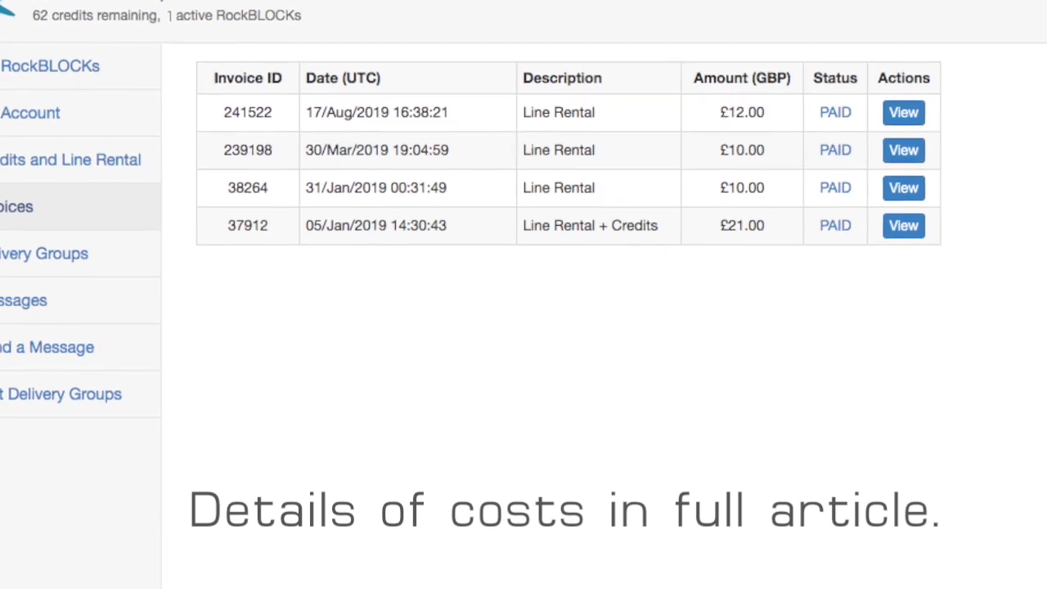
{"action": "scroll", "scroll_direction": "up", "scroll_amount": 3}
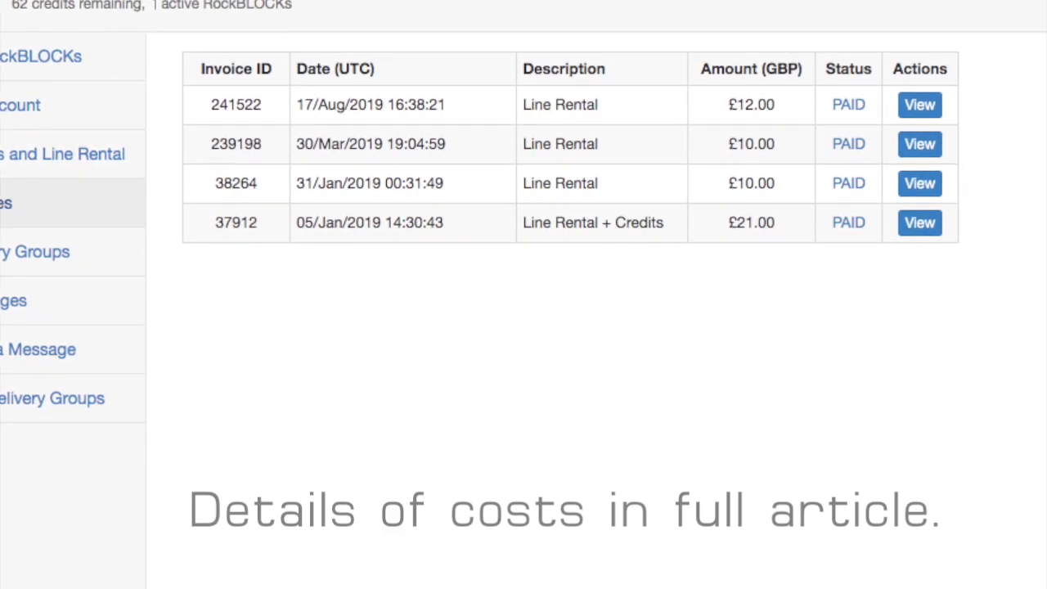
{"action": "left_click", "coordinate": [53, 398]}
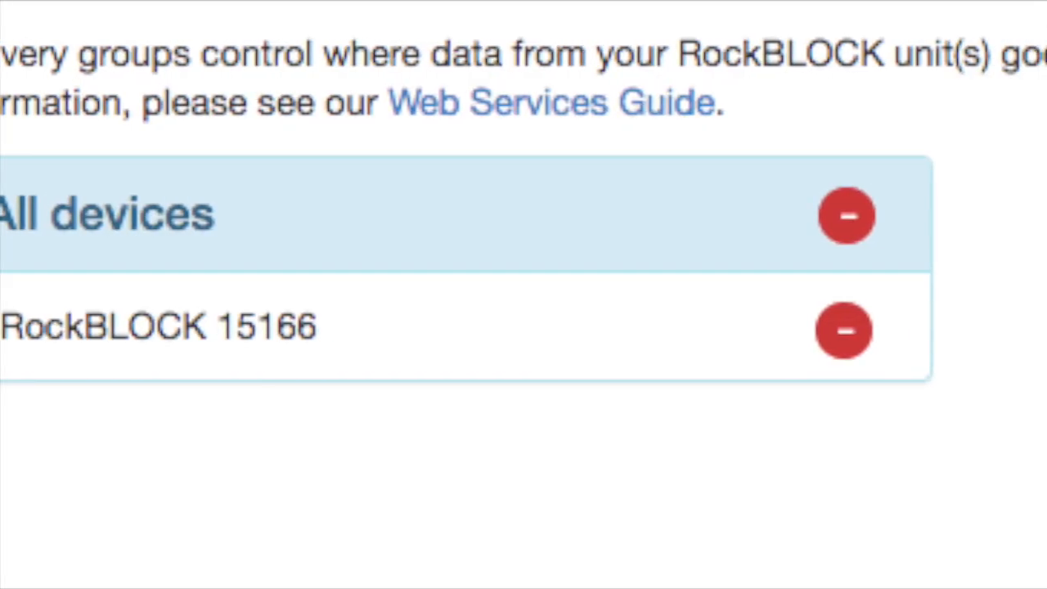